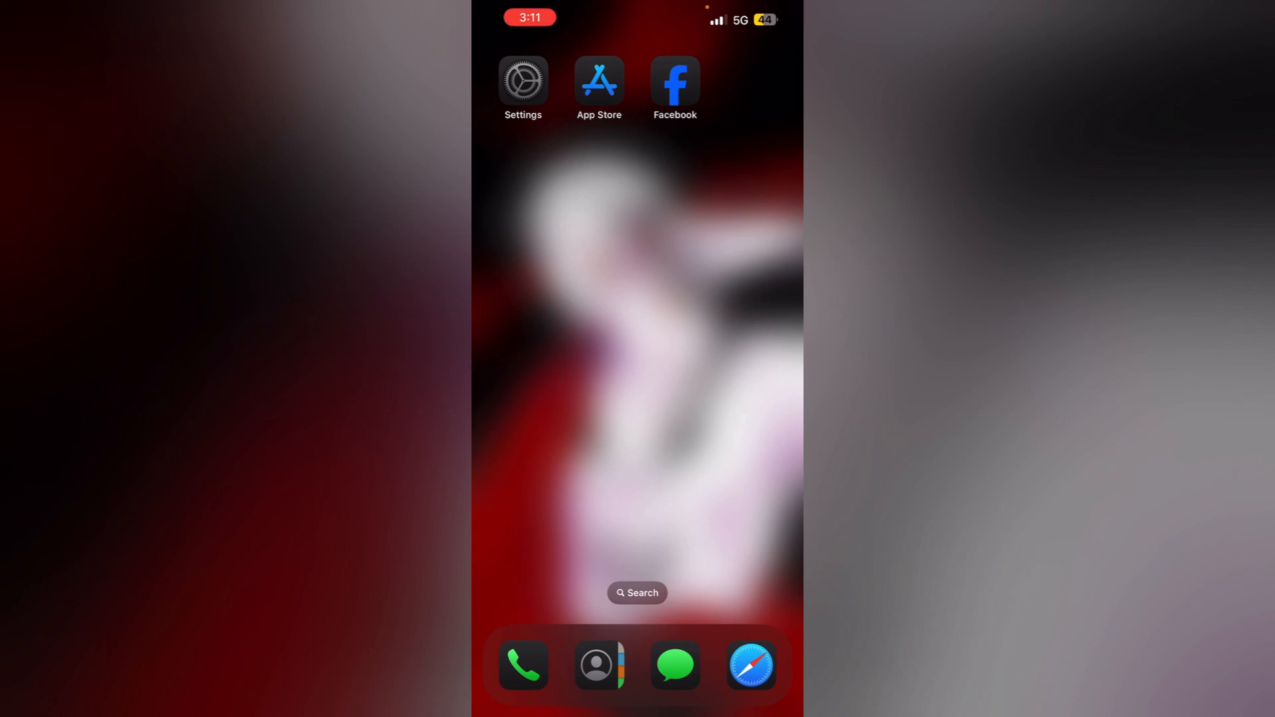
# - Launch the App Store from the Home Screen to look up the Facebook app
pyautogui.click(674, 78)
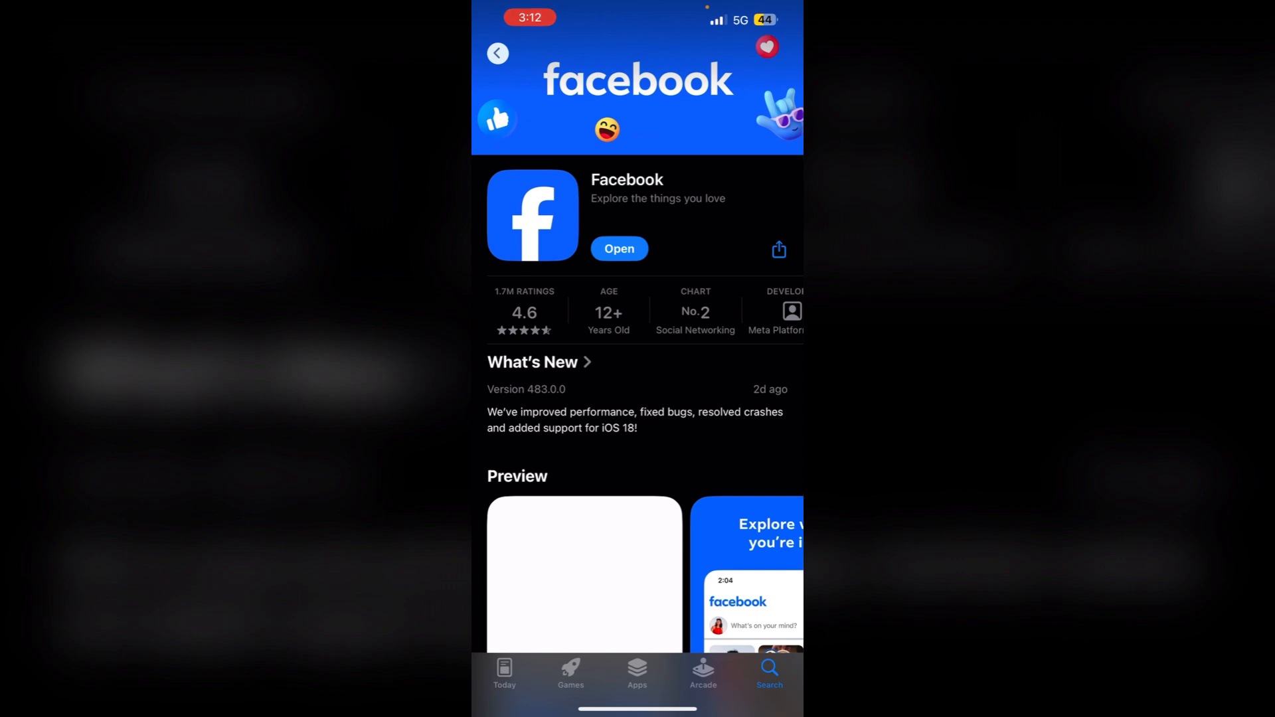
pyautogui.scroll(-3)
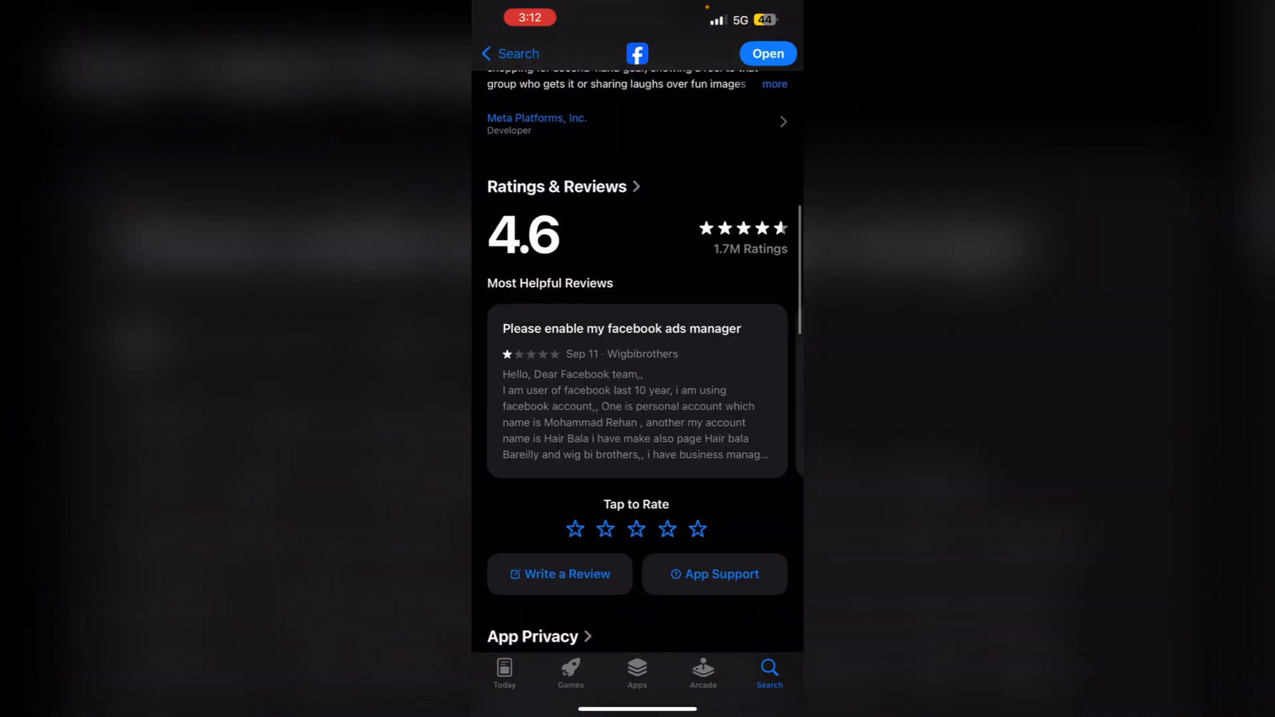
pyautogui.scroll(-3)
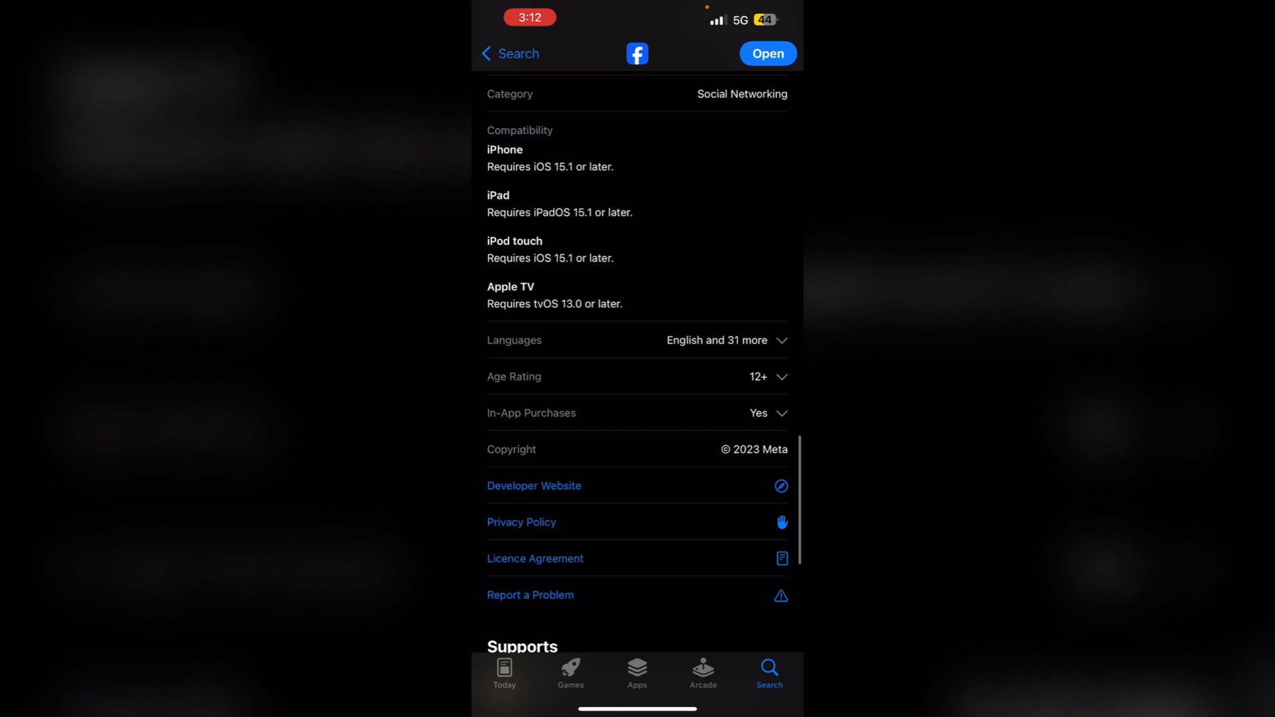
pyautogui.scroll(-3)
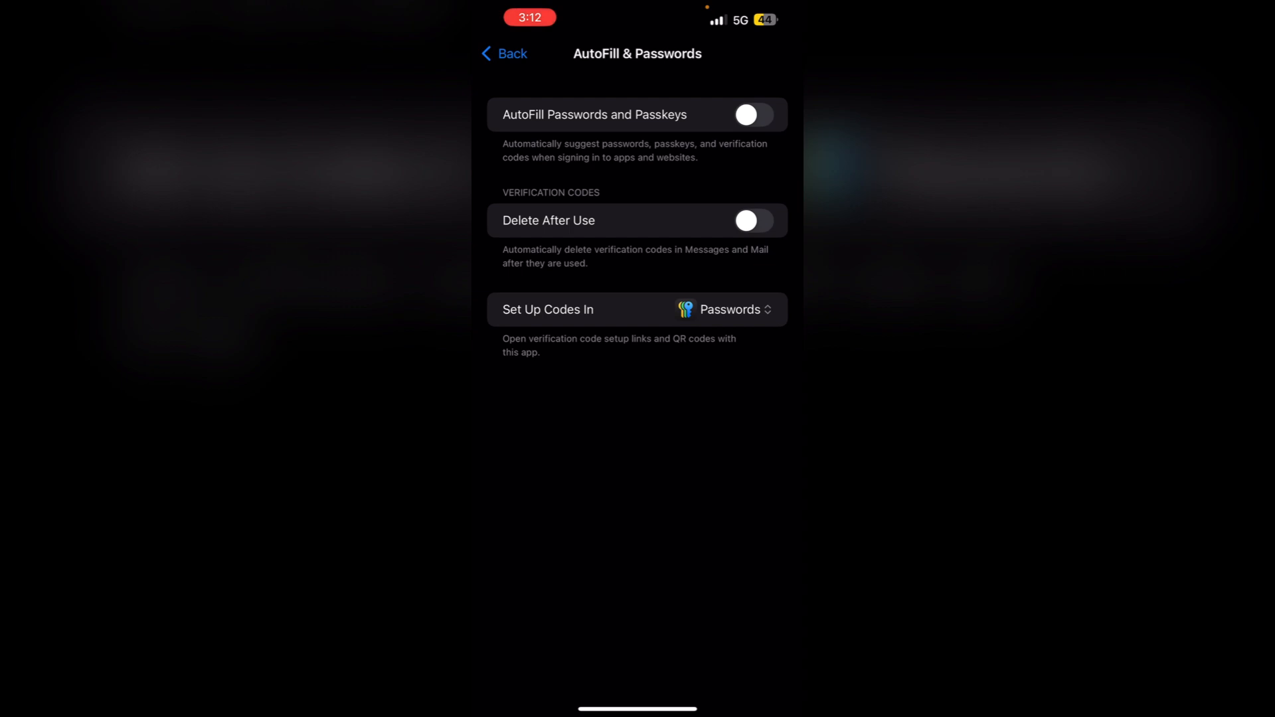
# - Leave the AutoFill & Passwords page and return to the main Settings list
pyautogui.click(504, 53)
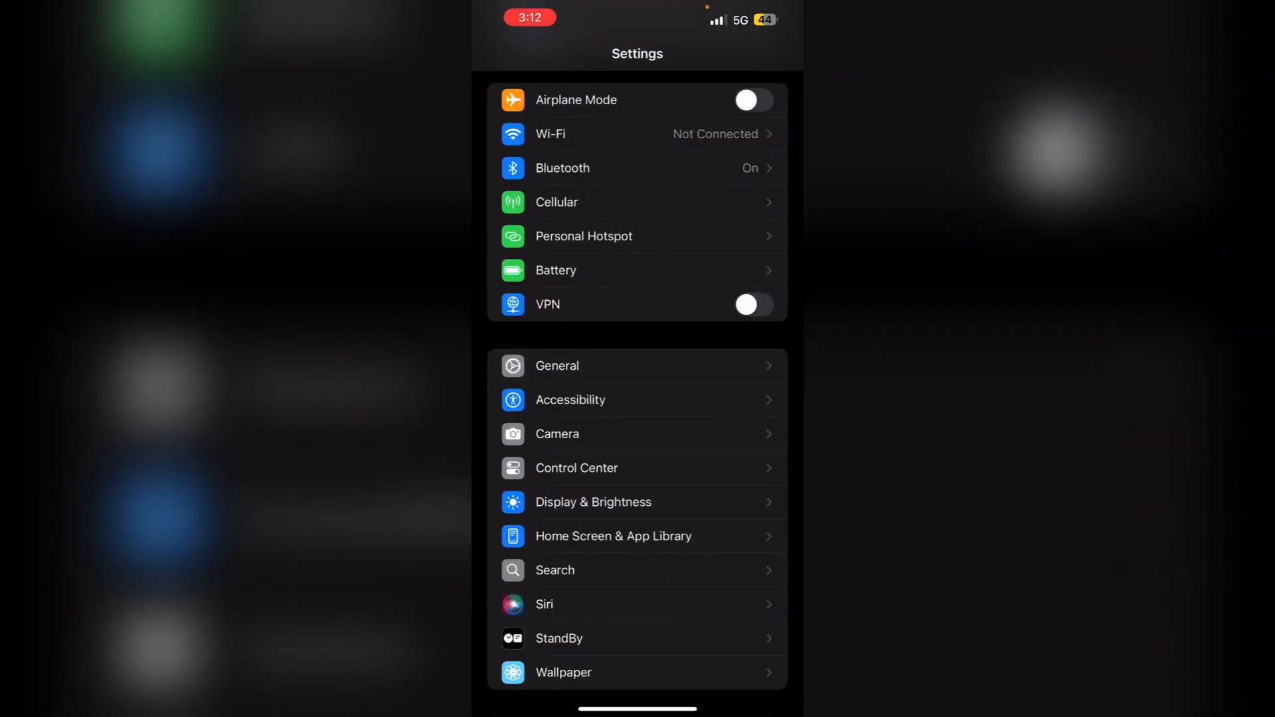
pyautogui.scroll(-3)
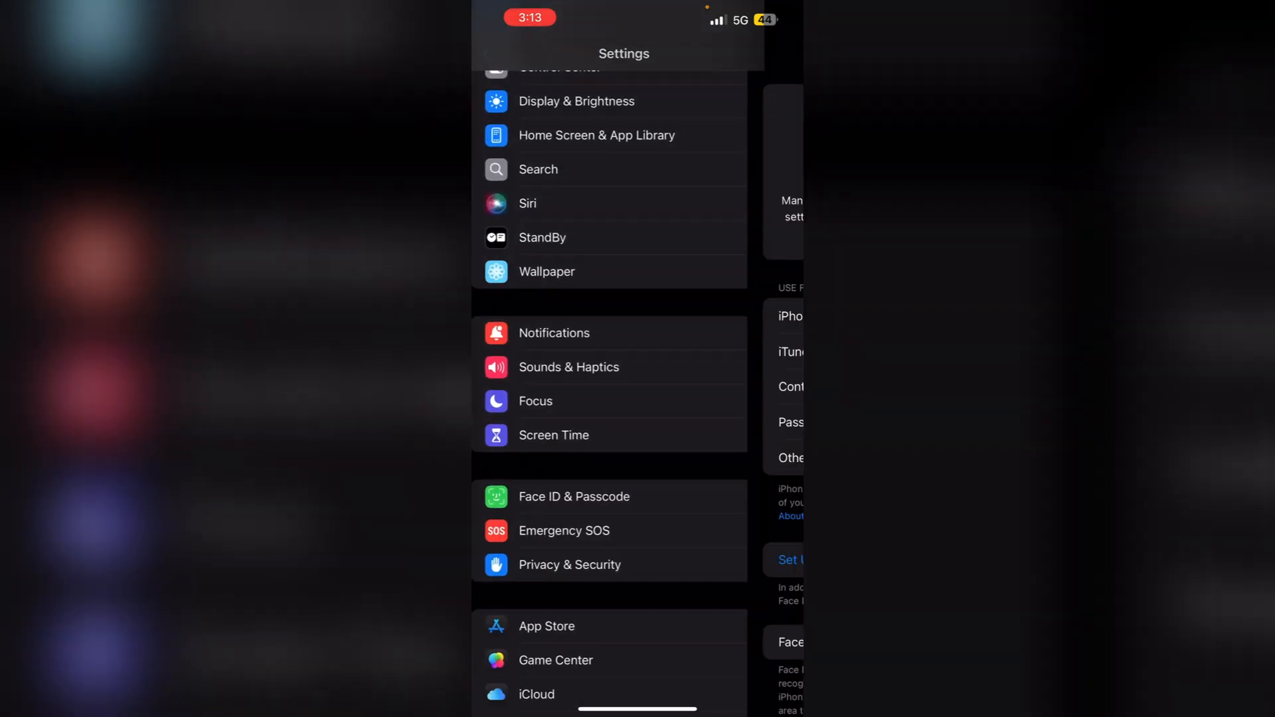
pyautogui.click(573, 496)
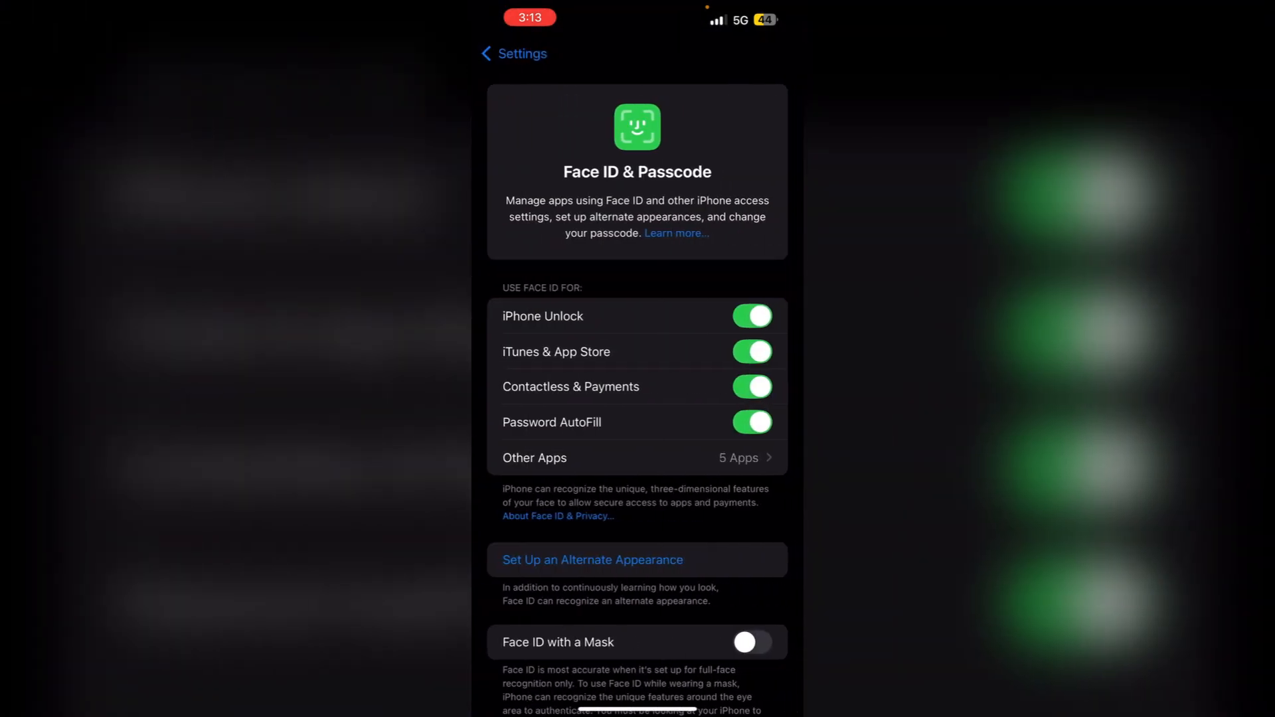
pyautogui.click(512, 53)
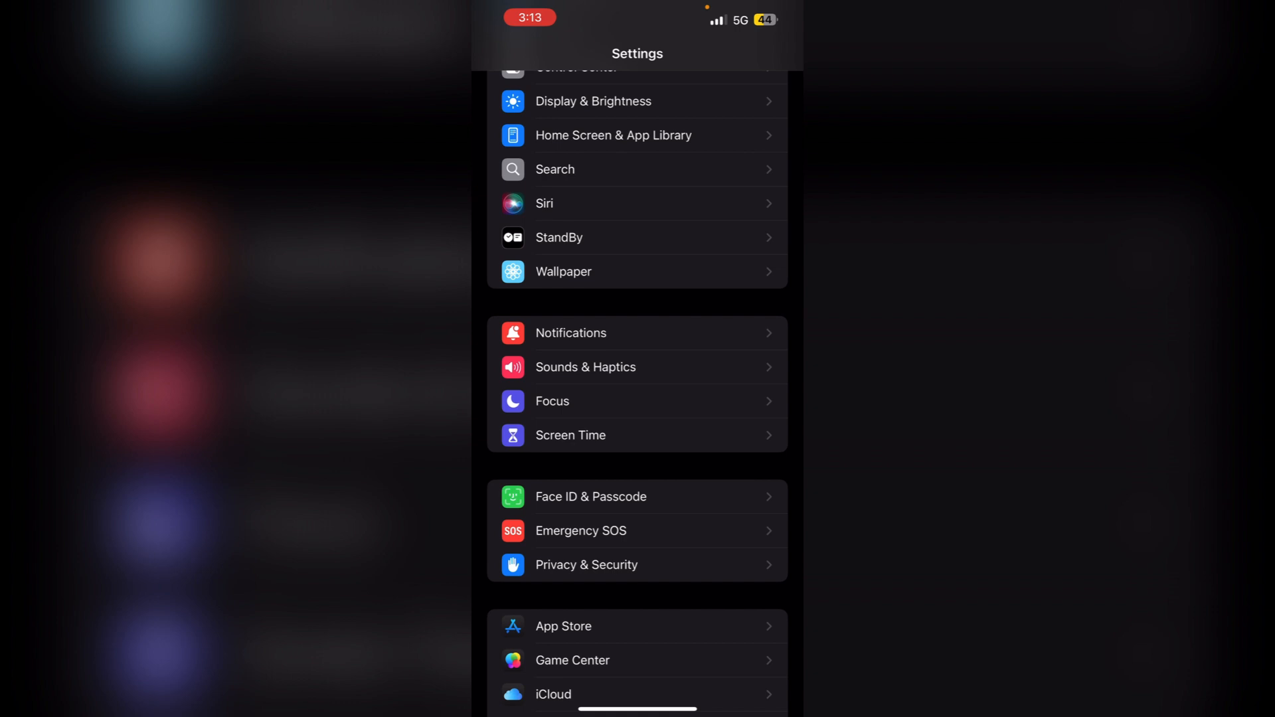
# - Reach General > Transfer or Reset iPhone and show its reset options
pyautogui.scroll(-3)
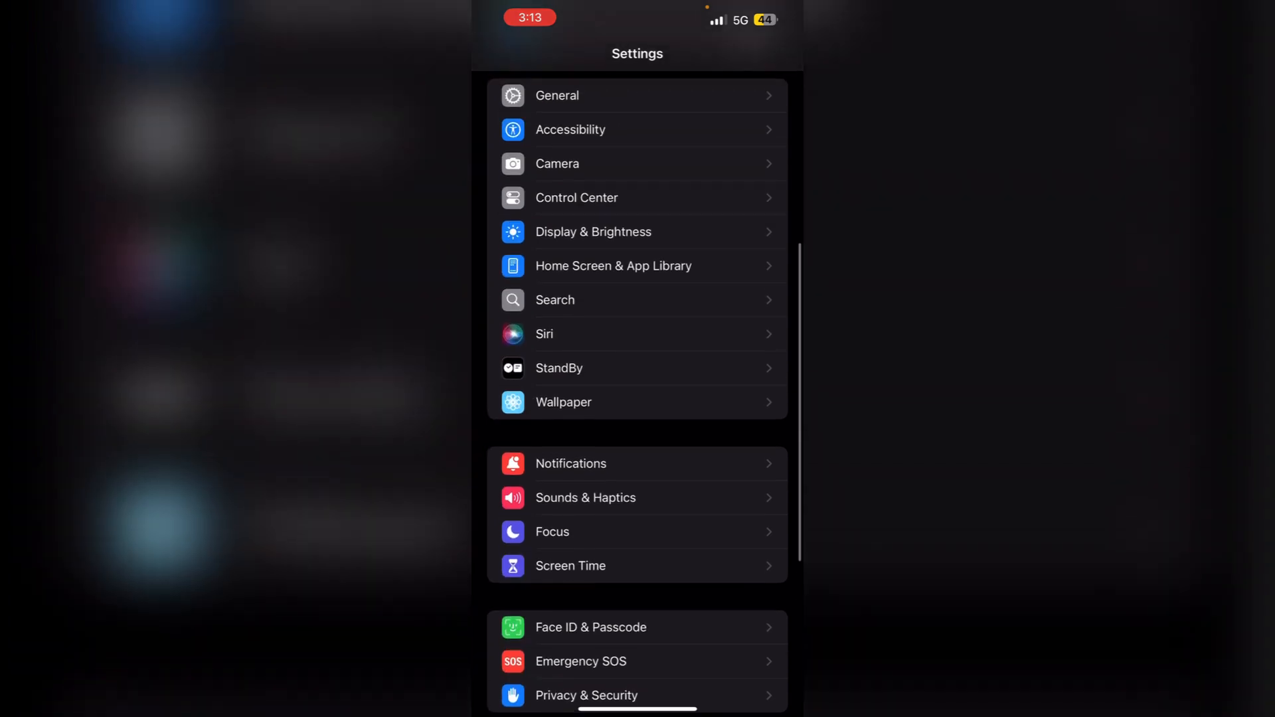
pyautogui.click(556, 95)
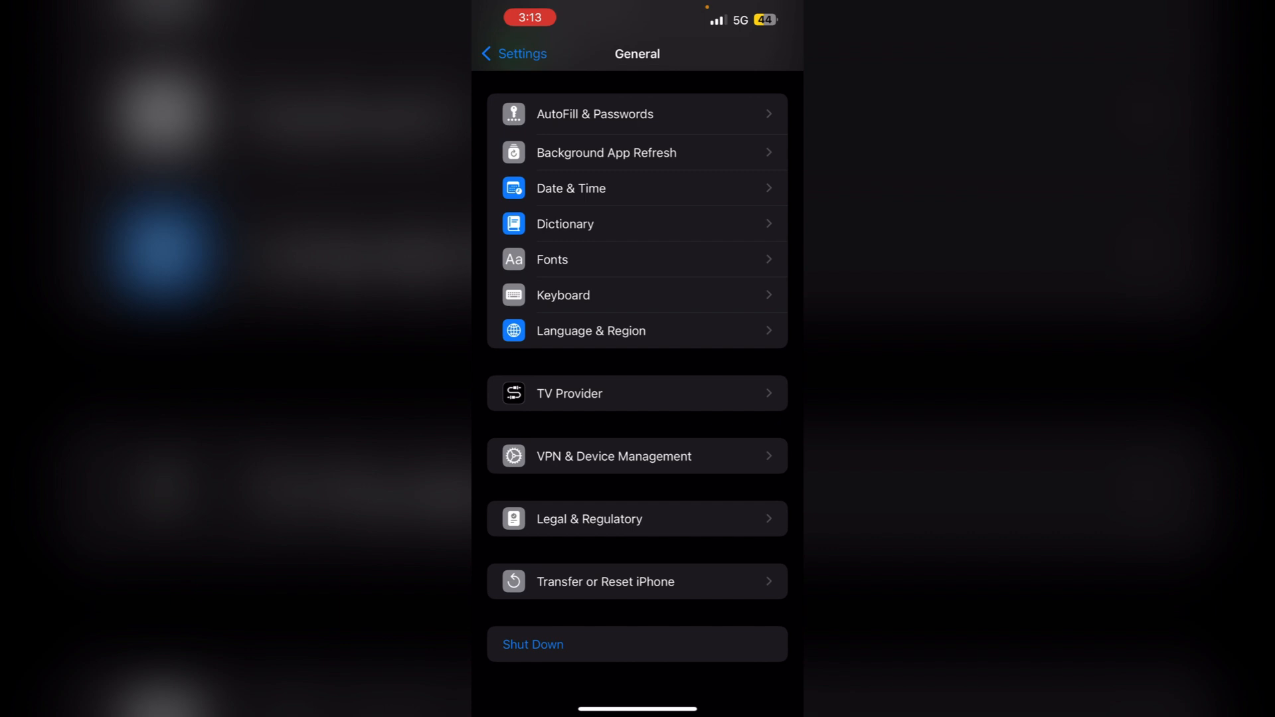
pyautogui.click(605, 582)
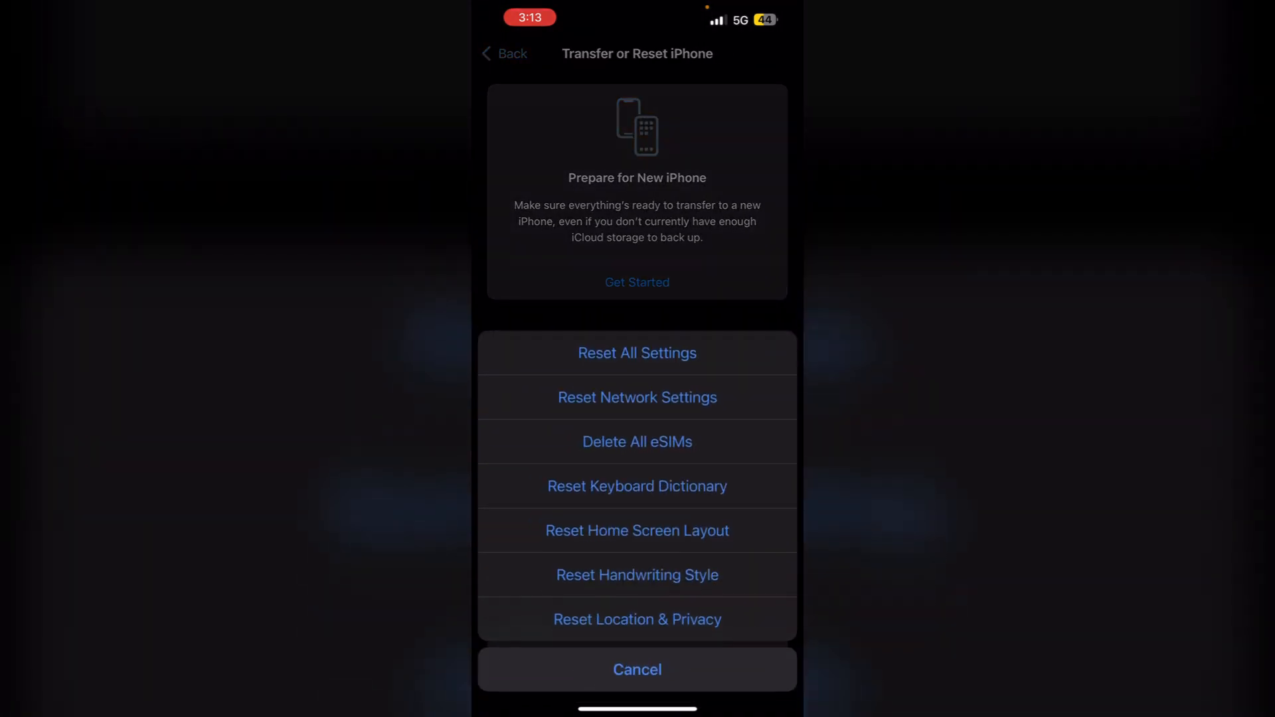